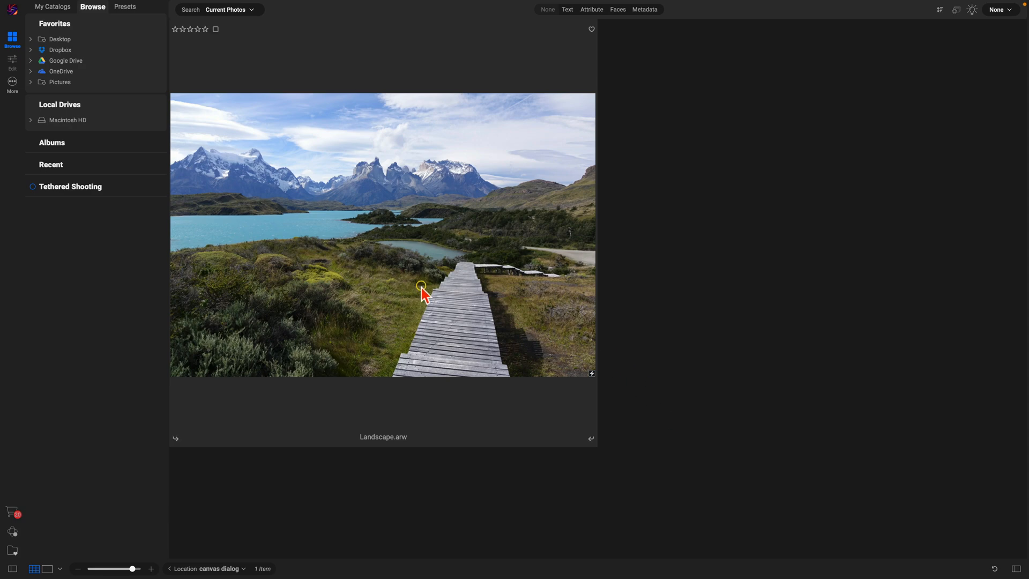
Select the Landscape.arw photo and start a New Canvas from the File menu.
{"action": "left_click", "coordinate": [383, 234]}
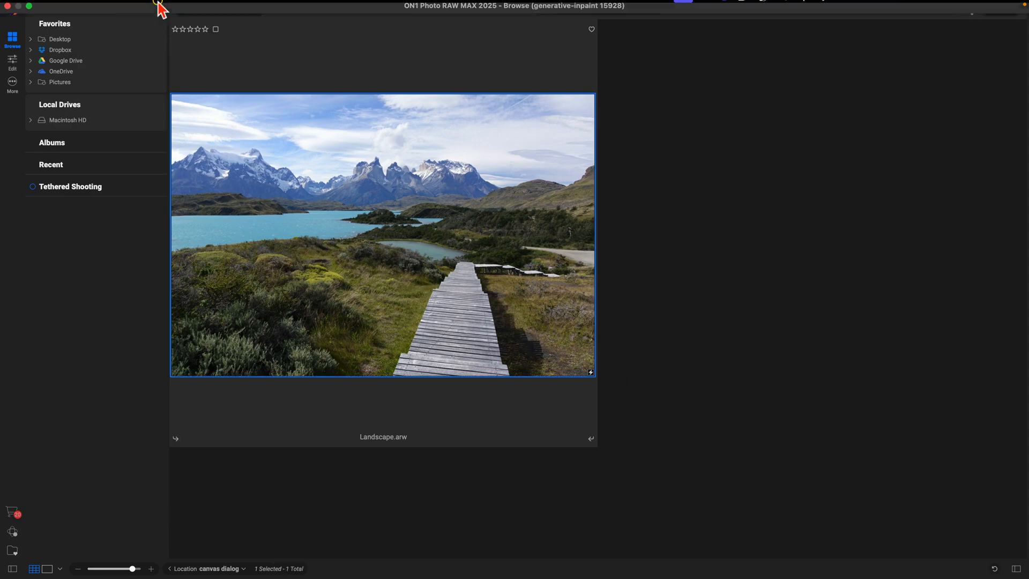
{"action": "left_click", "coordinate": [120, 5]}
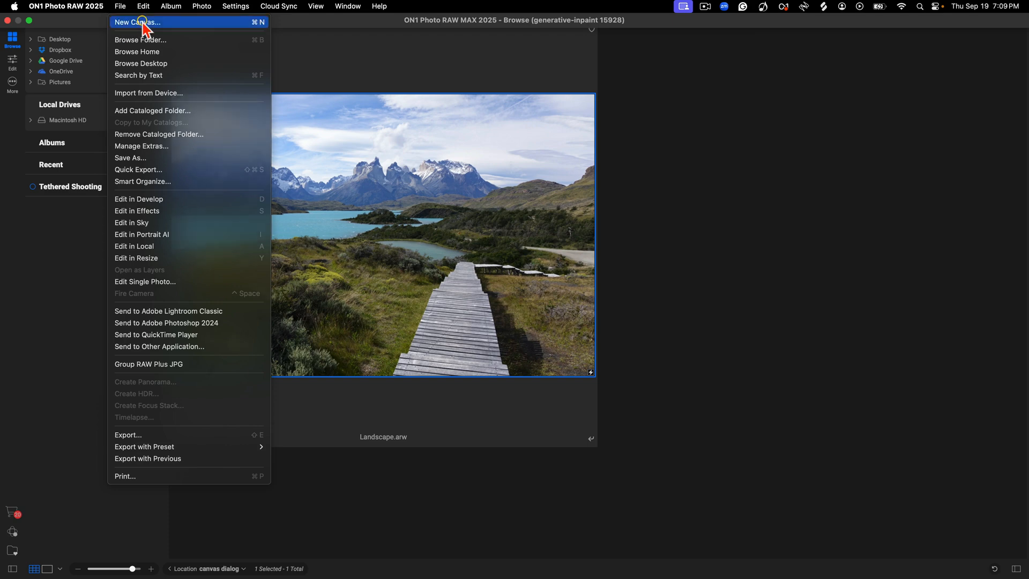
{"action": "left_click", "coordinate": [137, 22]}
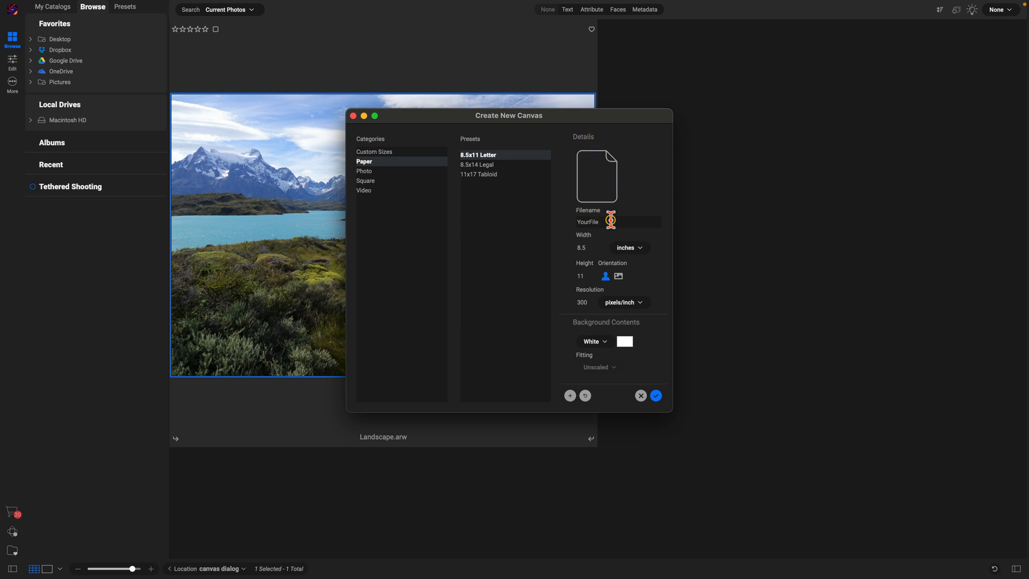
Name the canvas 'YT Thumb' and size it 16 by 9 inches.
{"action": "type", "text": "YT"}
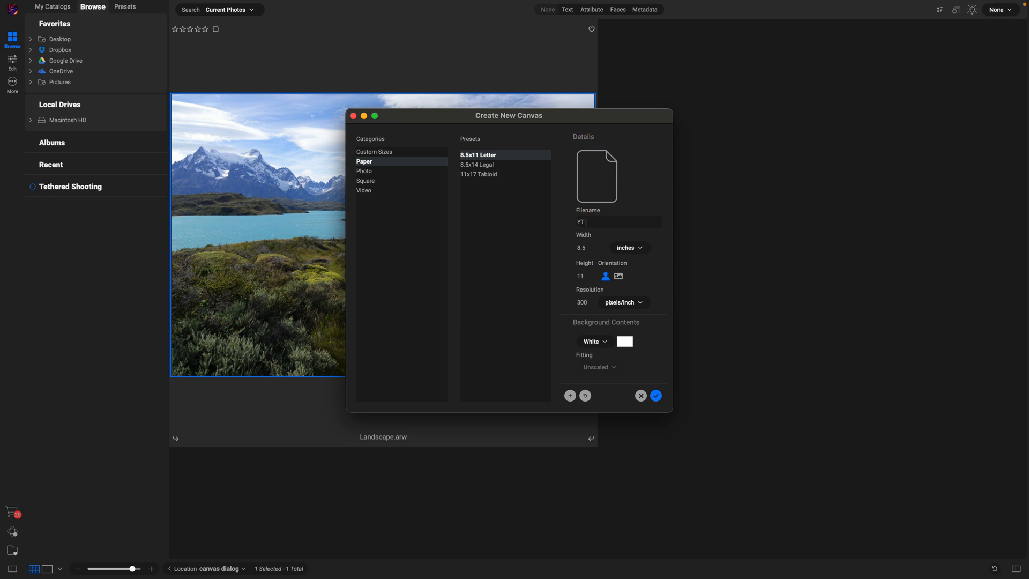
{"action": "type", "text": "Thumb"}
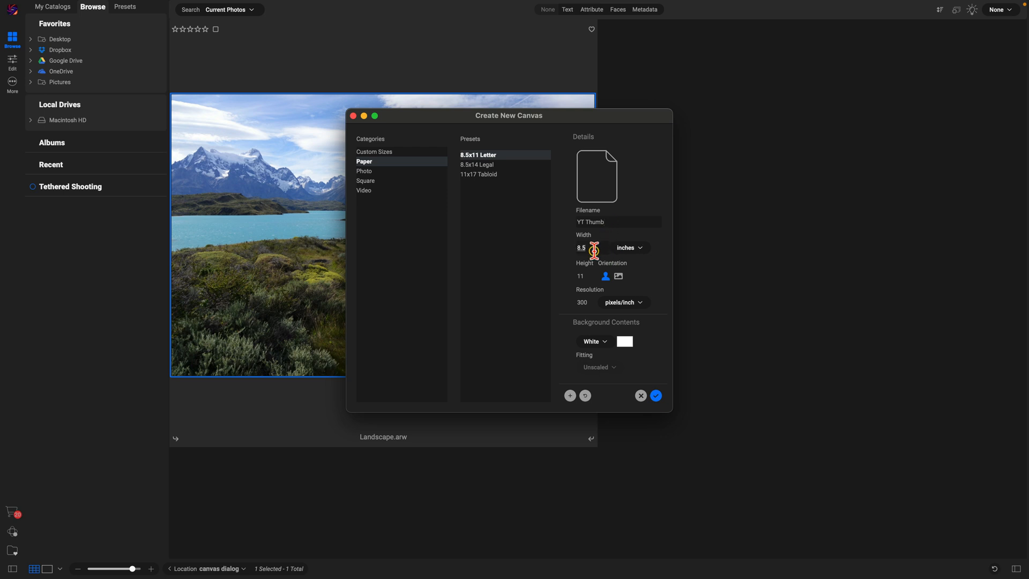
{"action": "type", "text": "16"}
{"action": "left_click", "coordinate": [585, 276]}
{"action": "type", "text": "9"}
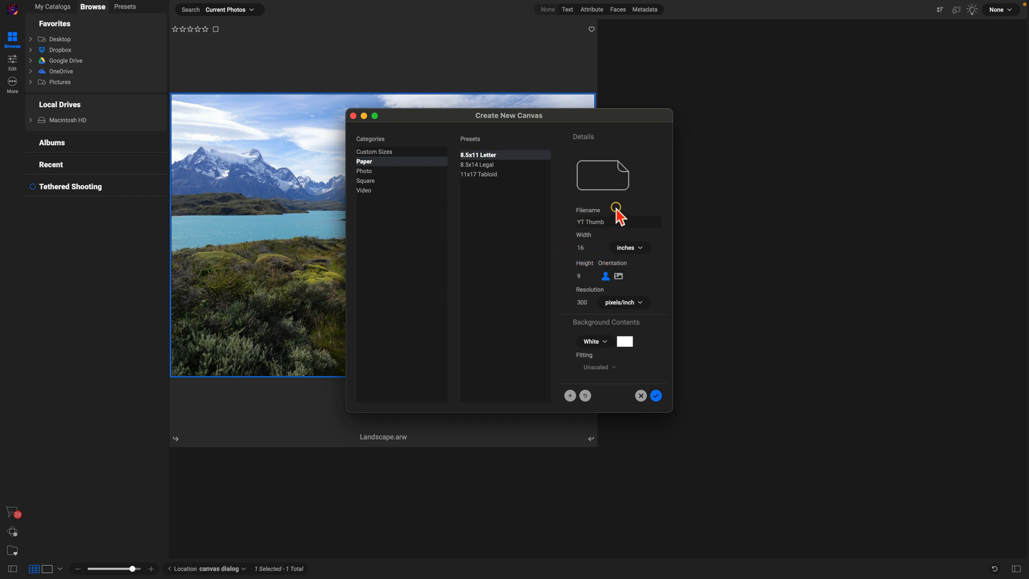
{"action": "mouse_move", "coordinate": [590, 320]}
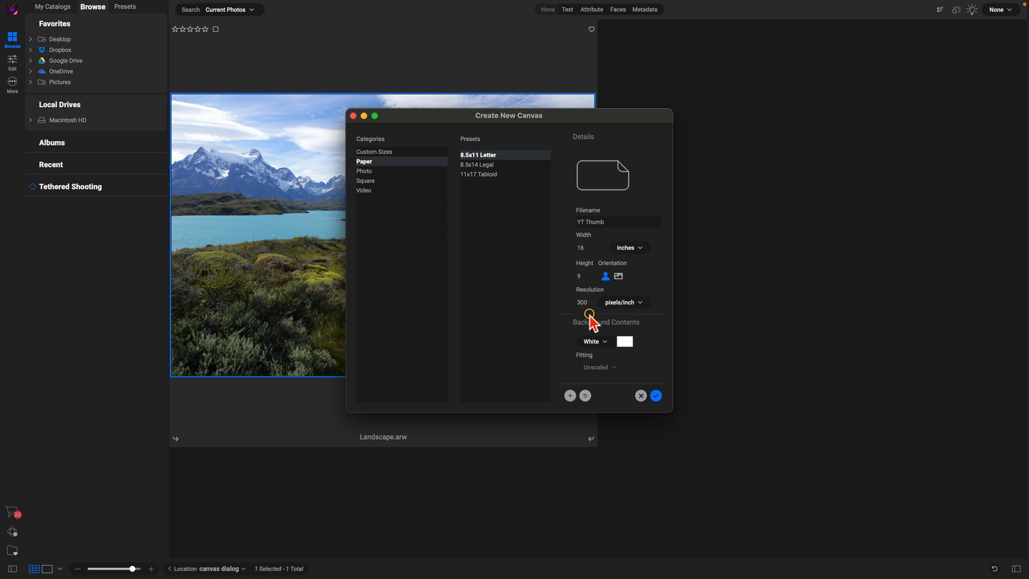
{"action": "mouse_move", "coordinate": [587, 327]}
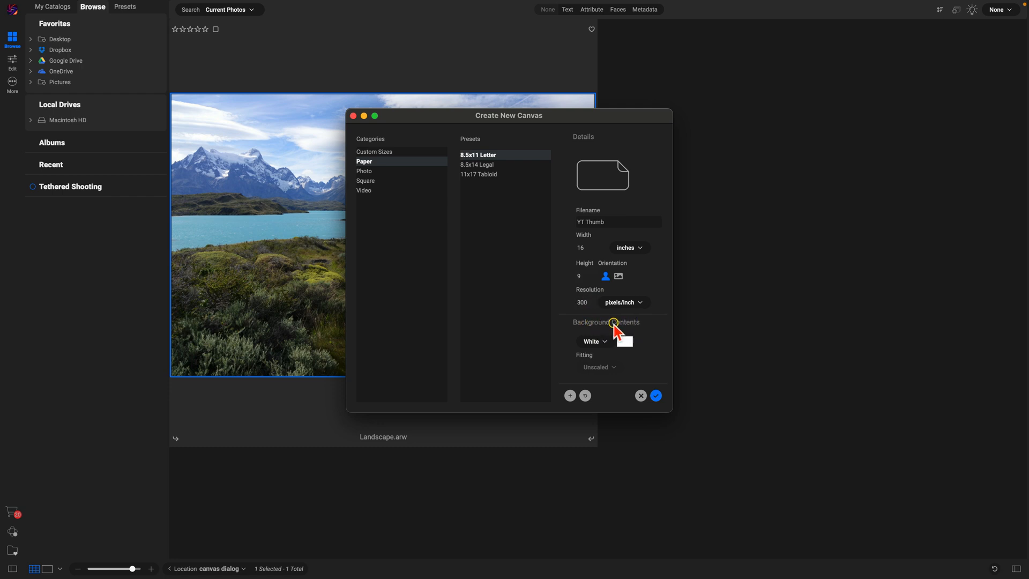
Use Selected Photos as background contents and set Fitting to Fill.
{"action": "left_click", "coordinate": [591, 342]}
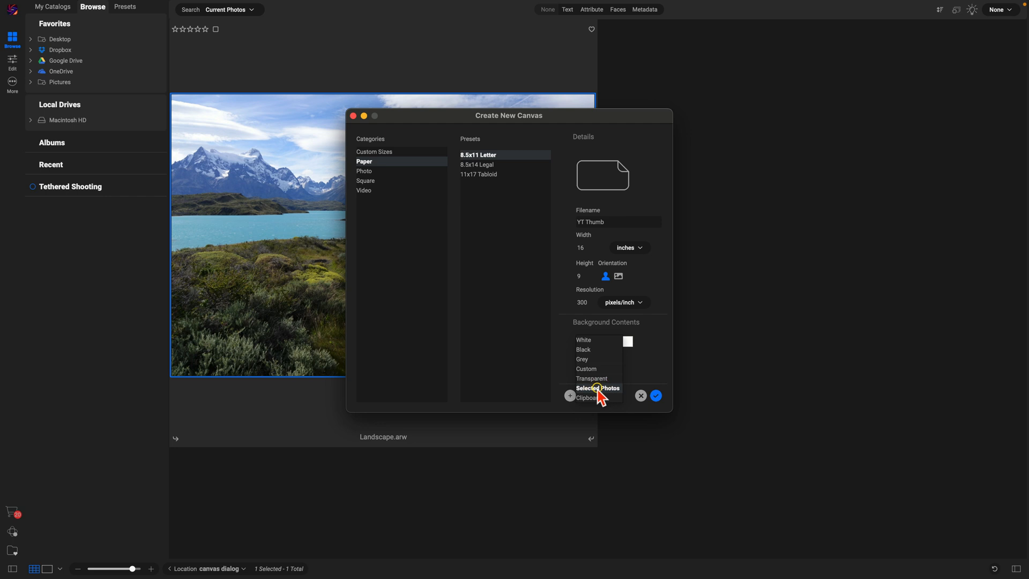
{"action": "left_click", "coordinate": [598, 388]}
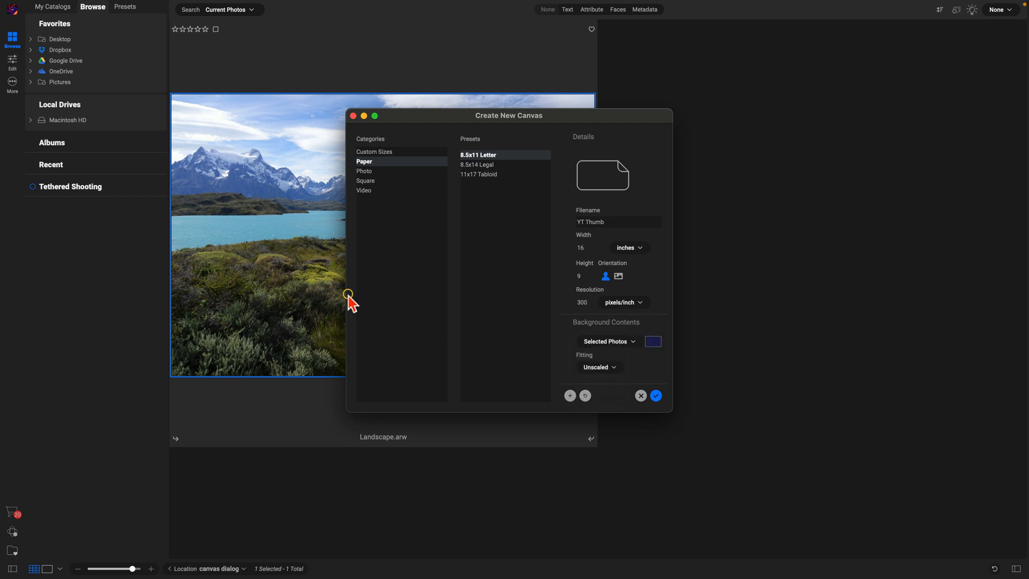
{"action": "mouse_move", "coordinate": [290, 207]}
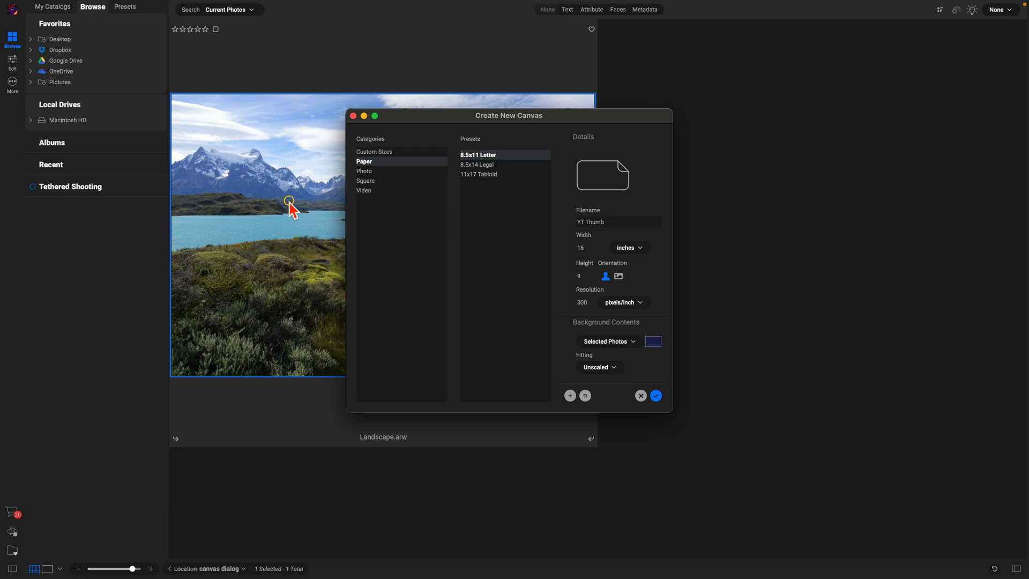
{"action": "mouse_move", "coordinate": [591, 363]}
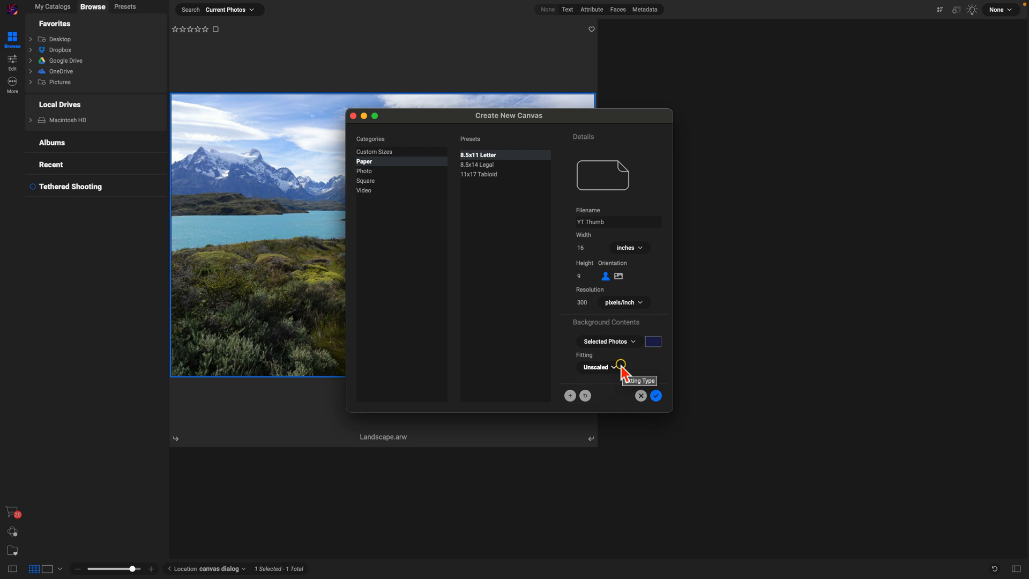
{"action": "left_click", "coordinate": [595, 366]}
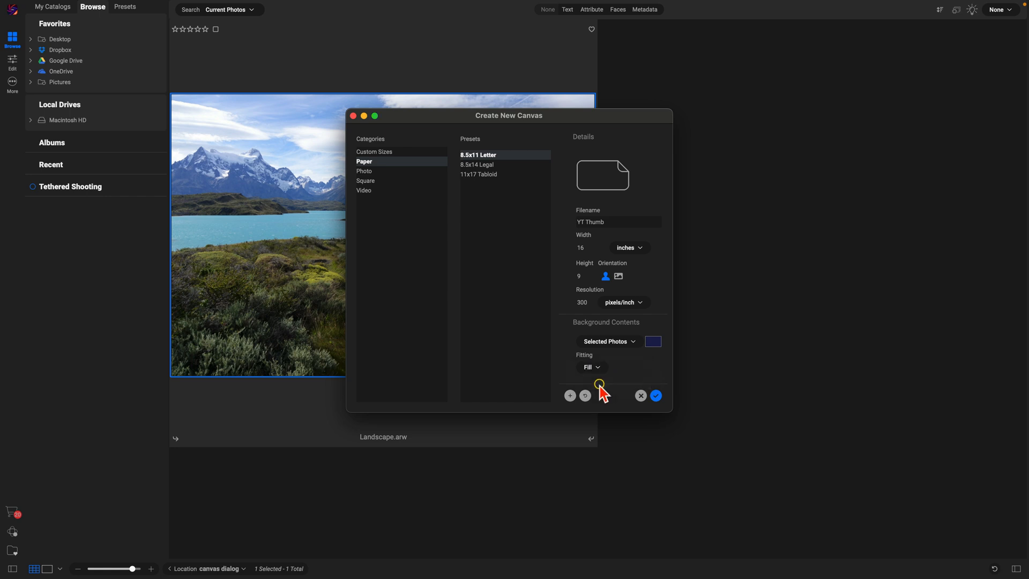
{"action": "mouse_move", "coordinate": [629, 390]}
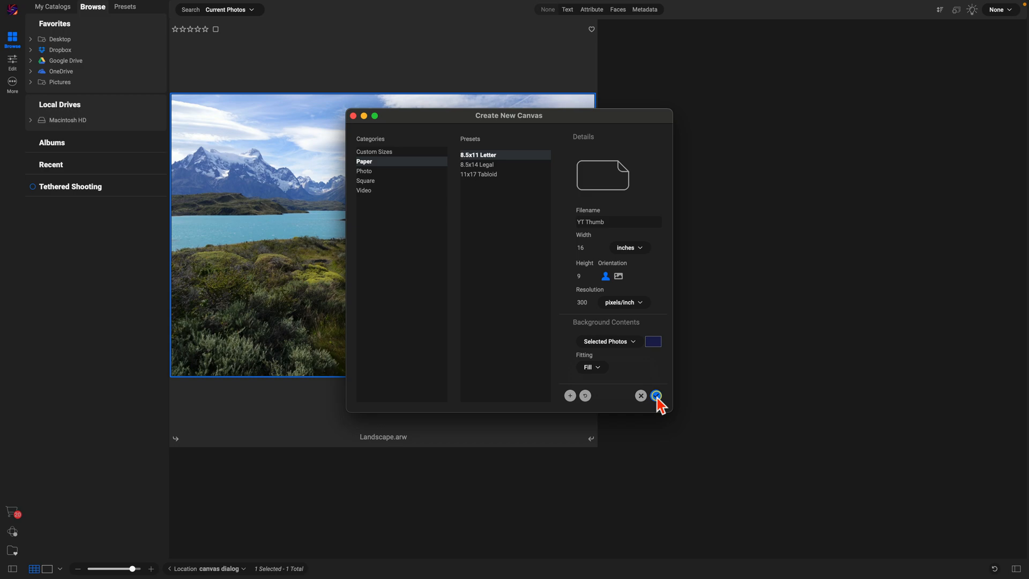
Create the YT Thumb canvas and add a dark grey Color Fill layer.
{"action": "left_click", "coordinate": [656, 395]}
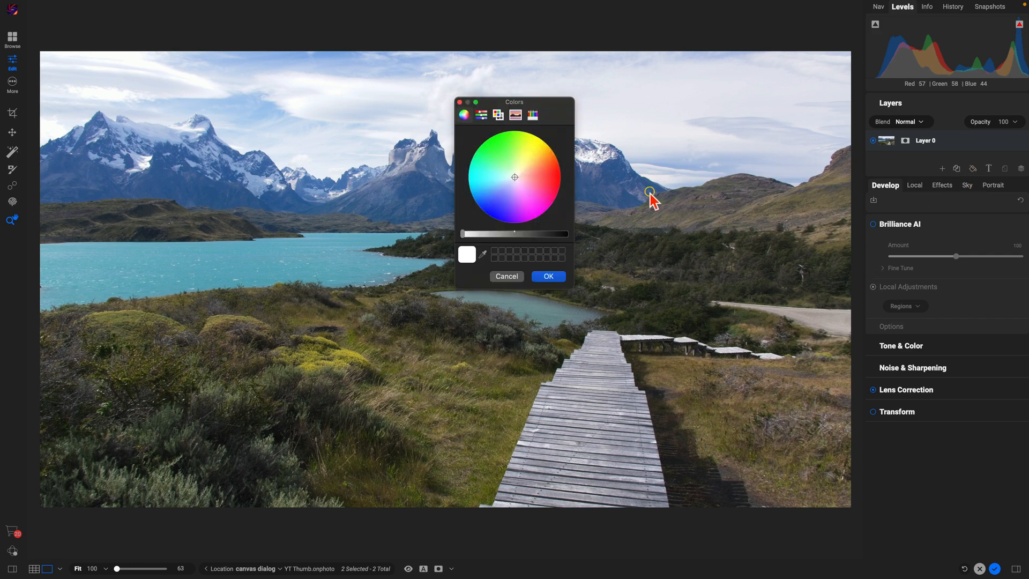
{"action": "left_click_drag", "start_coordinate": [509, 233], "coordinate": [535, 234]}
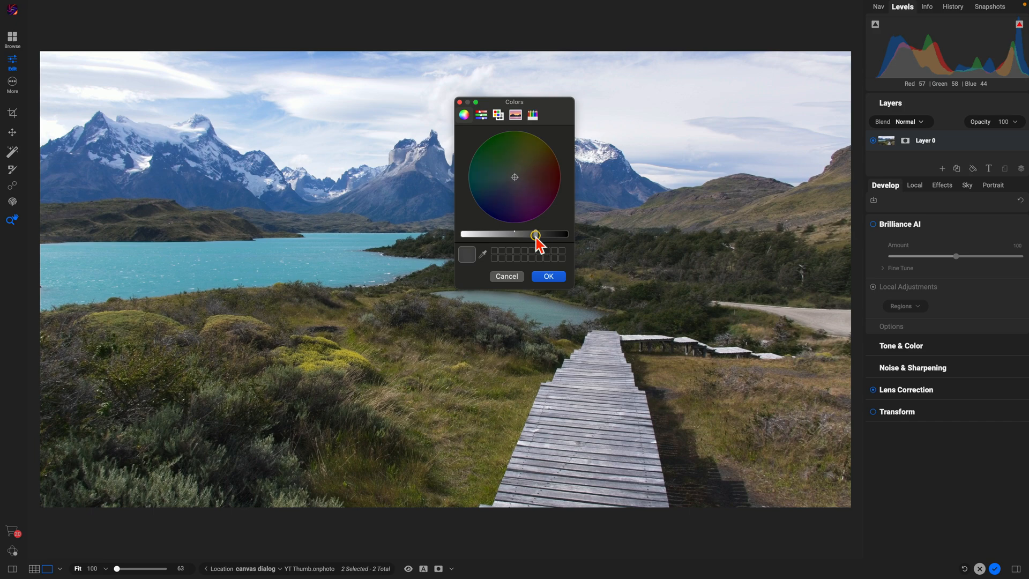
{"action": "left_click", "coordinate": [548, 277]}
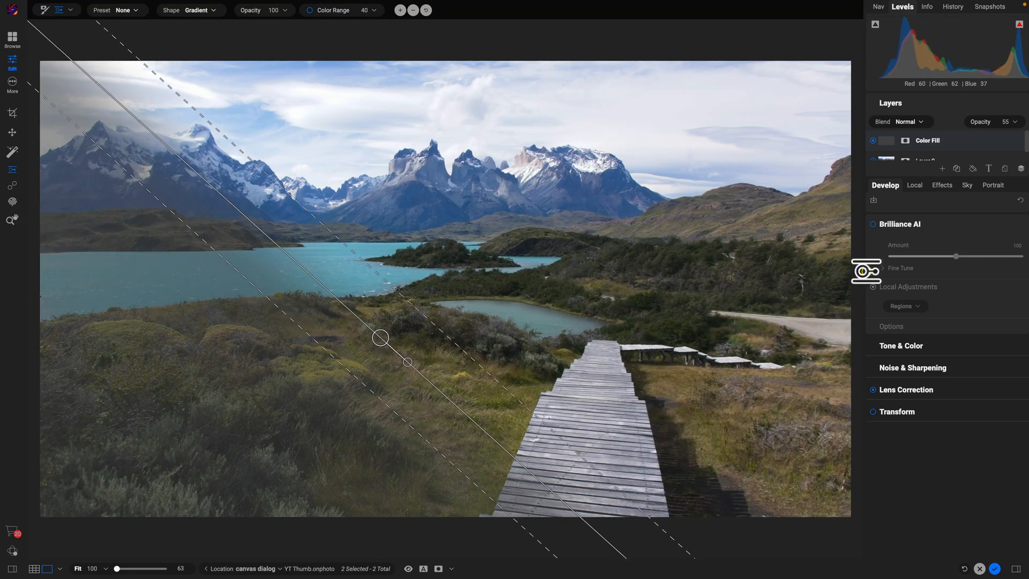
Mask the dark fill with a gradient from the top-left corner and add a text layer.
{"action": "left_click_drag", "start_coordinate": [979, 122], "coordinate": [991, 122]}
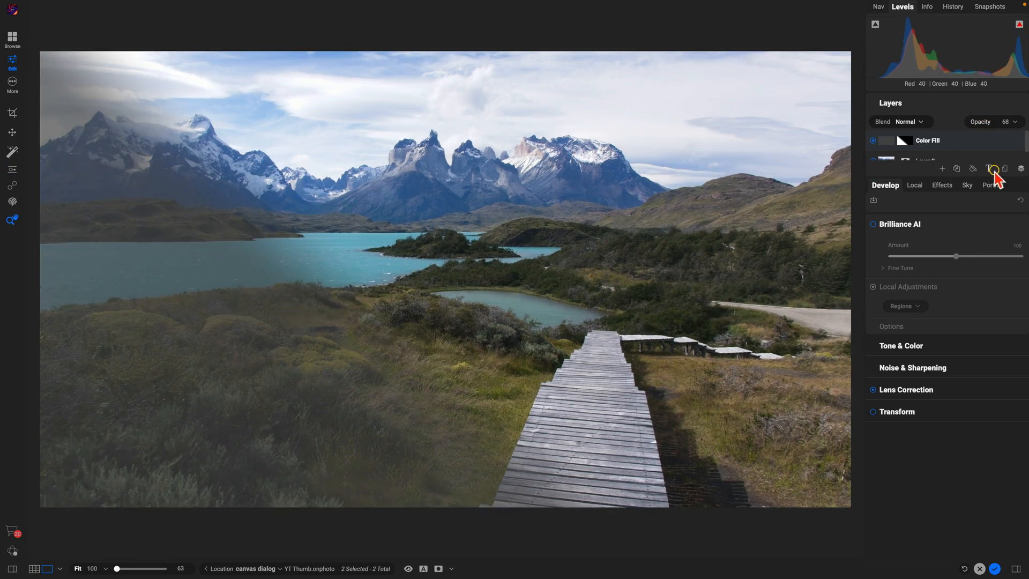
{"action": "left_click", "coordinate": [994, 169]}
{"action": "type", "text": "10 Travel Photography T"}
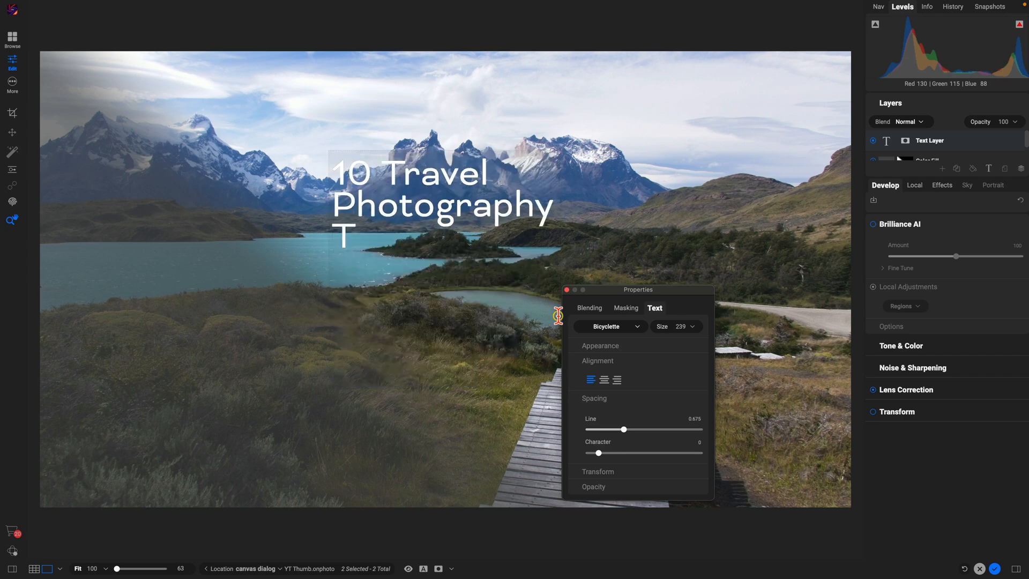
Complete the title with 'Tips', center-align it, and set line spacing to 0.825.
{"action": "type", "text": "ips"}
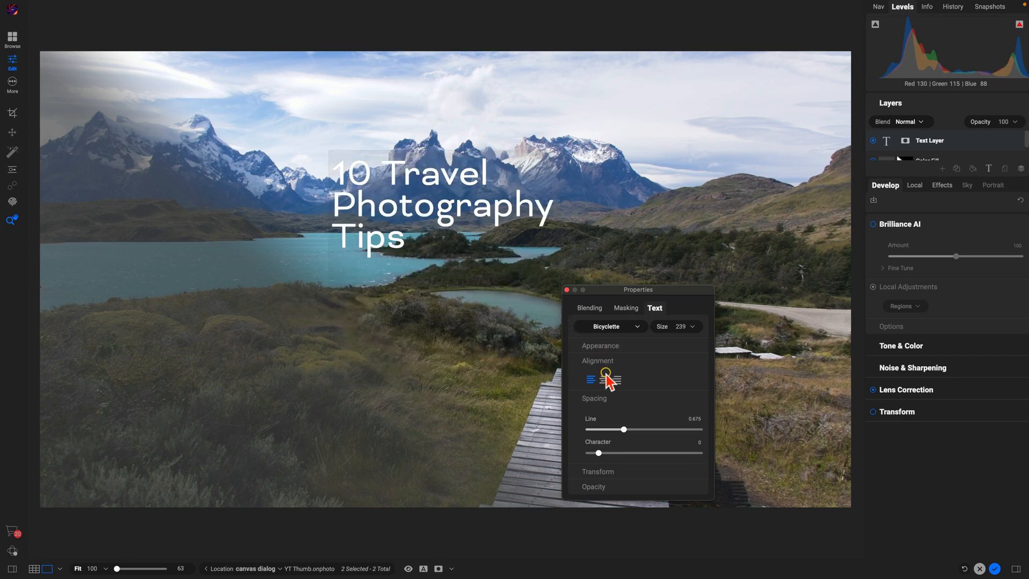
{"action": "left_click", "coordinate": [604, 380]}
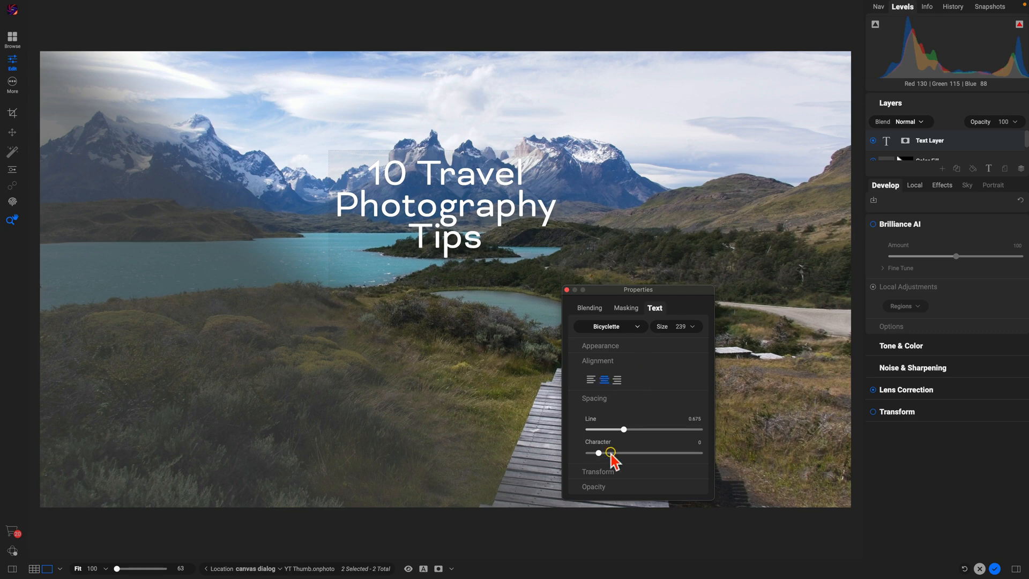
{"action": "left_click_drag", "start_coordinate": [624, 429], "coordinate": [632, 429]}
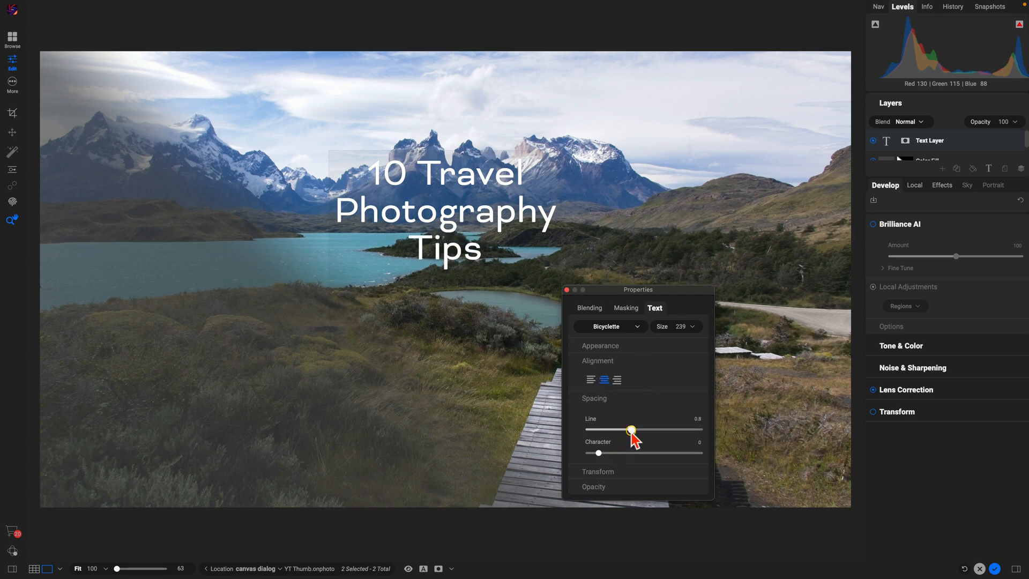
{"action": "left_click_drag", "start_coordinate": [632, 429], "coordinate": [633, 429]}
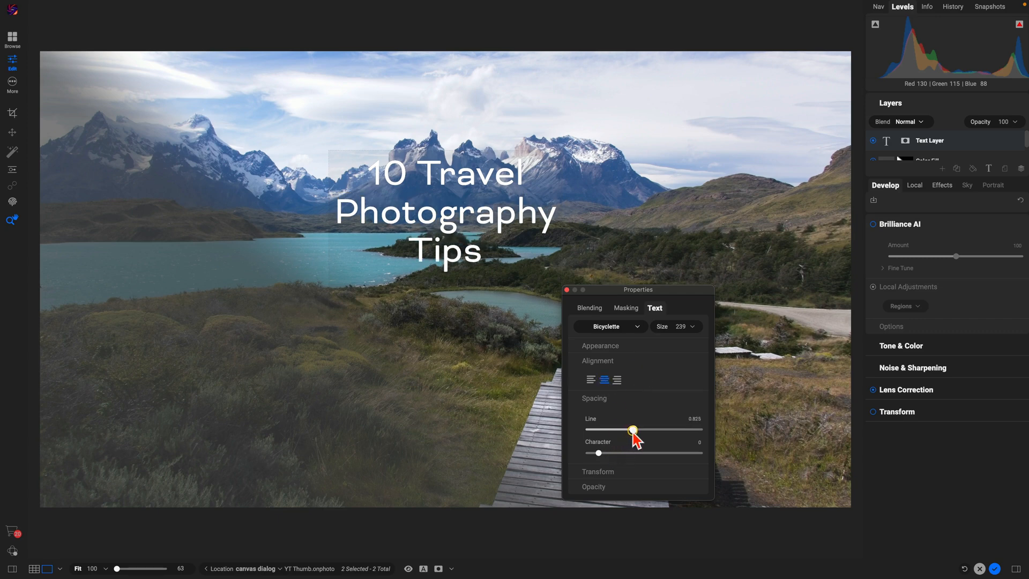